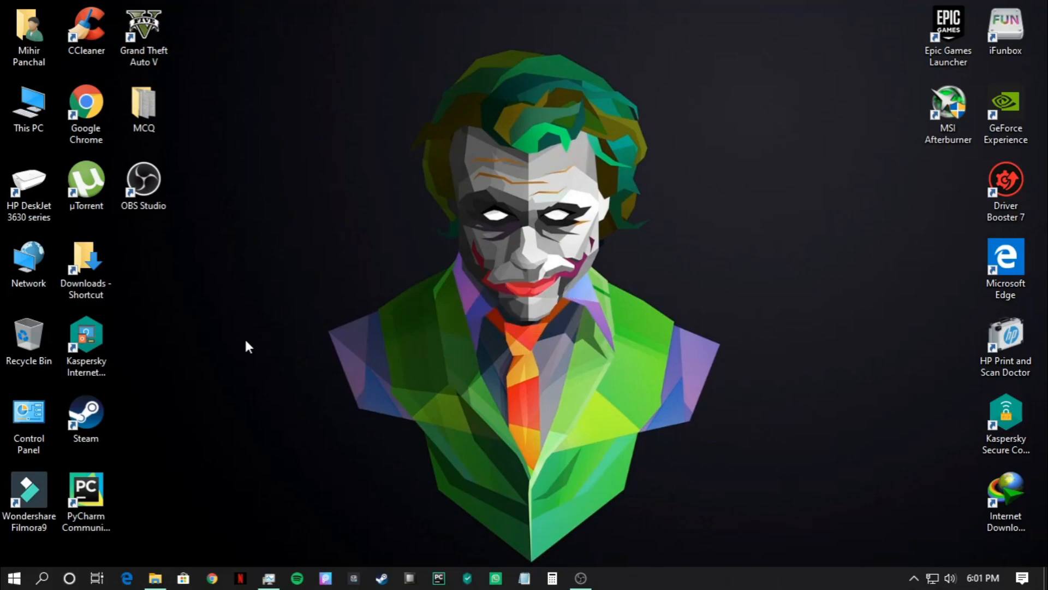
mouse_move(189, 303)
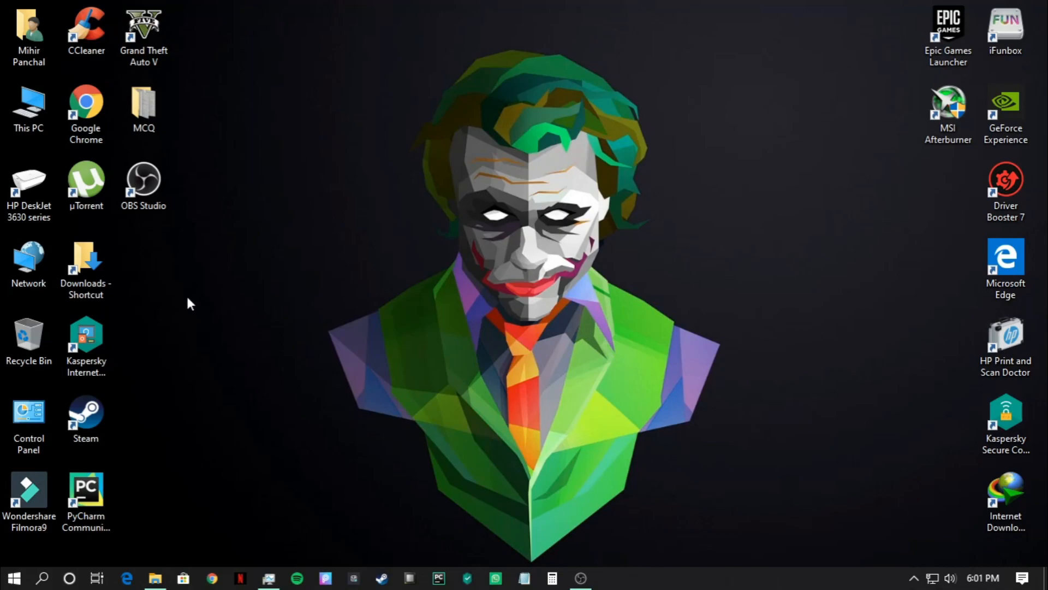
Browse This PC › Documents › Rockstar Games › GTA V and open settings with Notepad
double_click(28, 107)
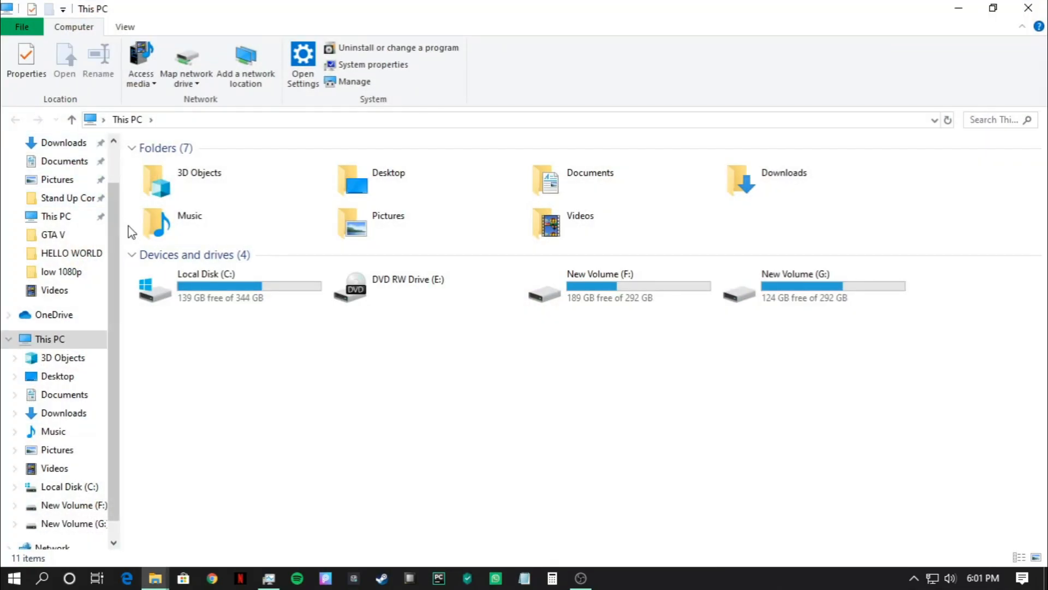
double_click(589, 172)
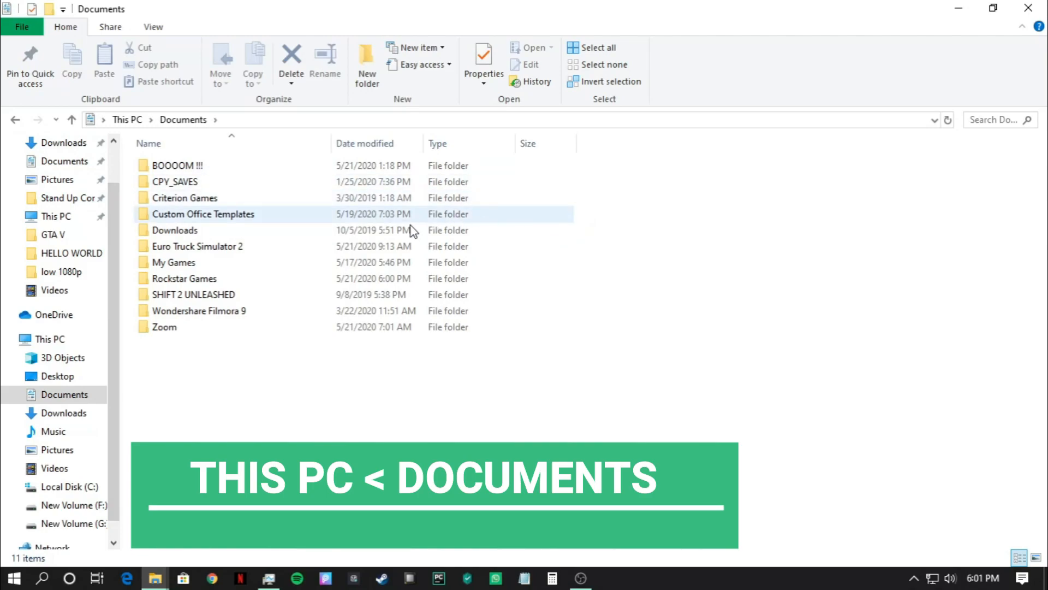
double_click(184, 278)
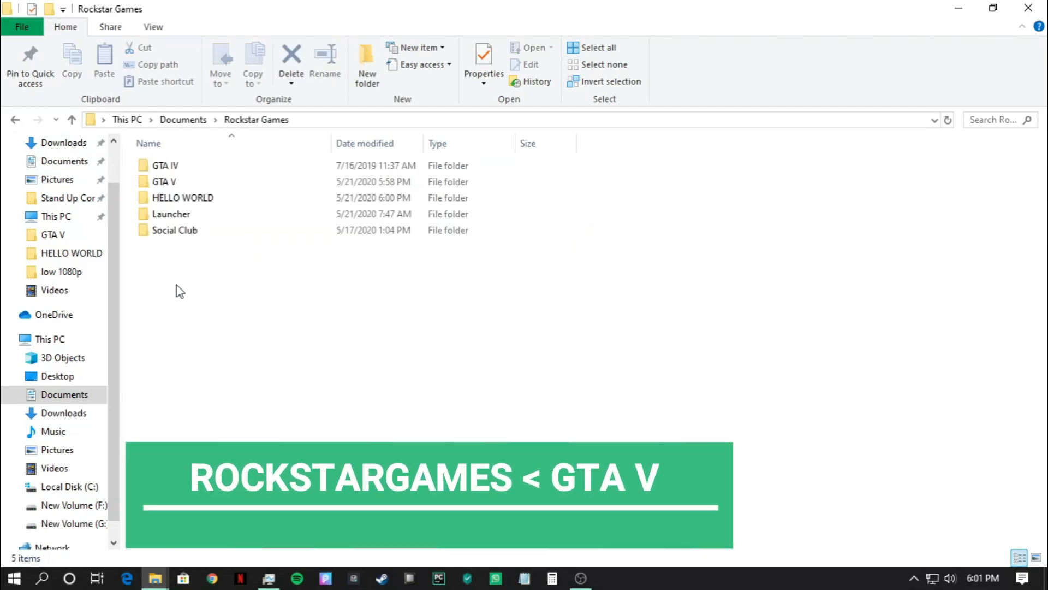
left_click(163, 181)
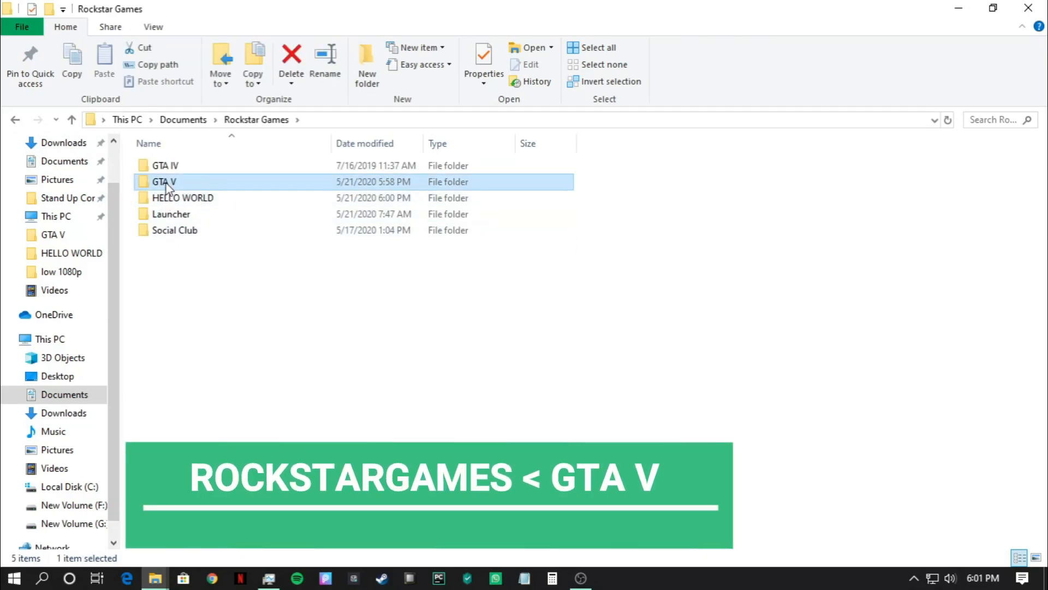
double_click(164, 181)
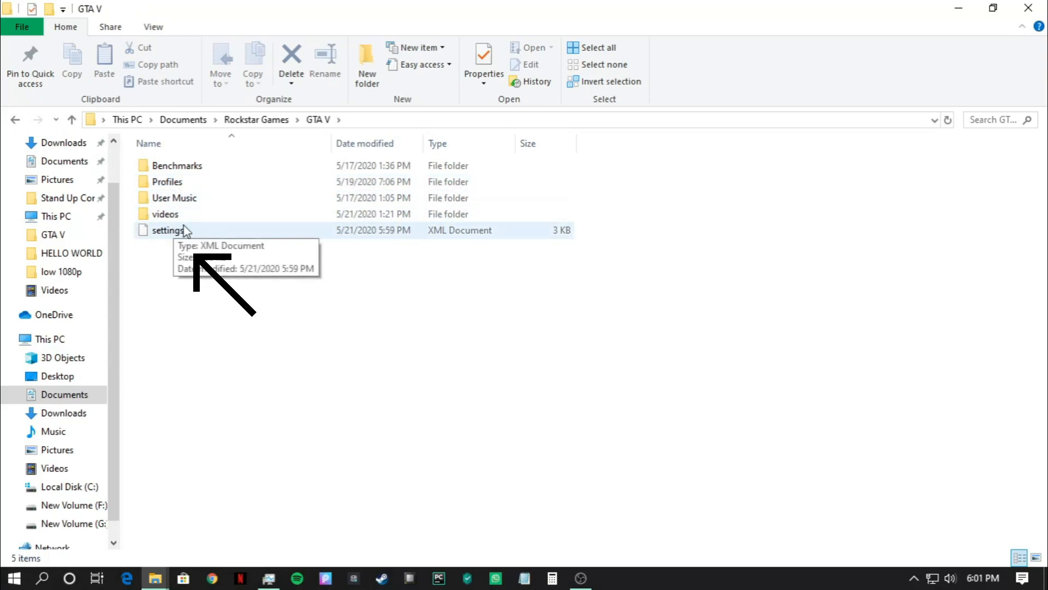
mouse_move(179, 241)
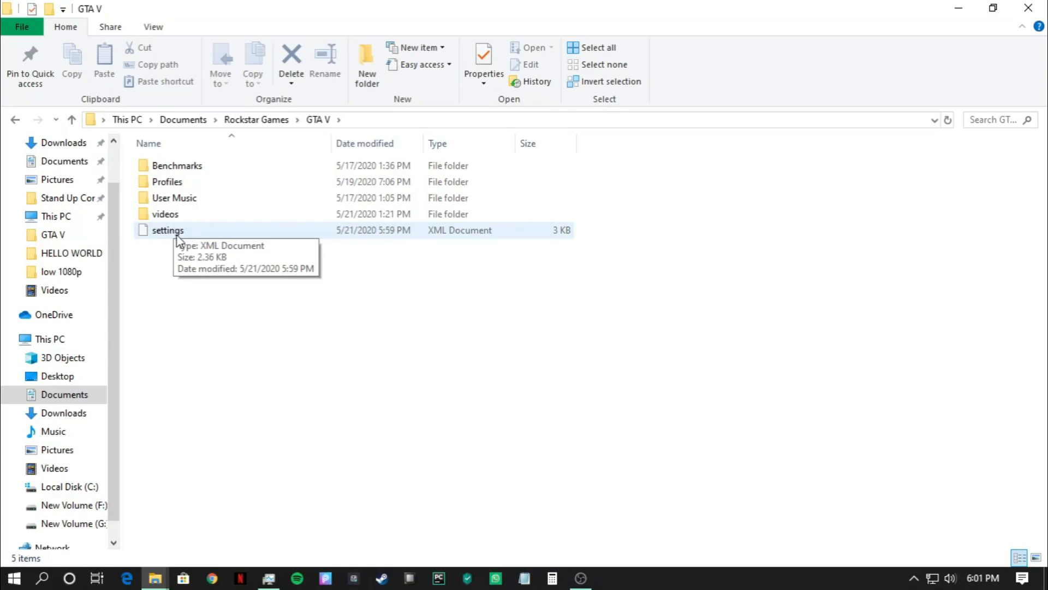
mouse_move(176, 235)
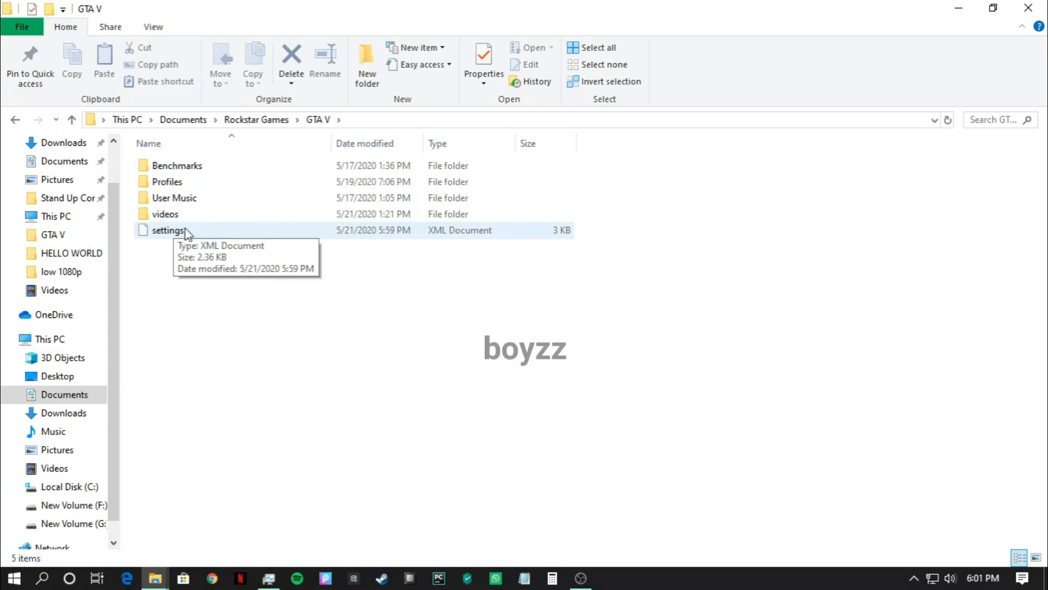
right_click(167, 230)
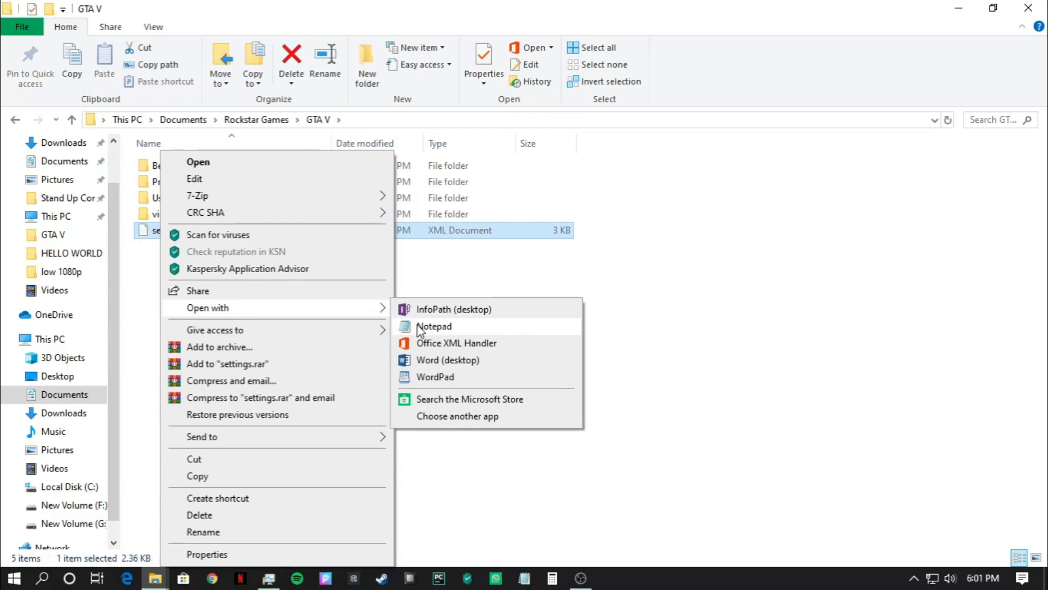
left_click(434, 327)
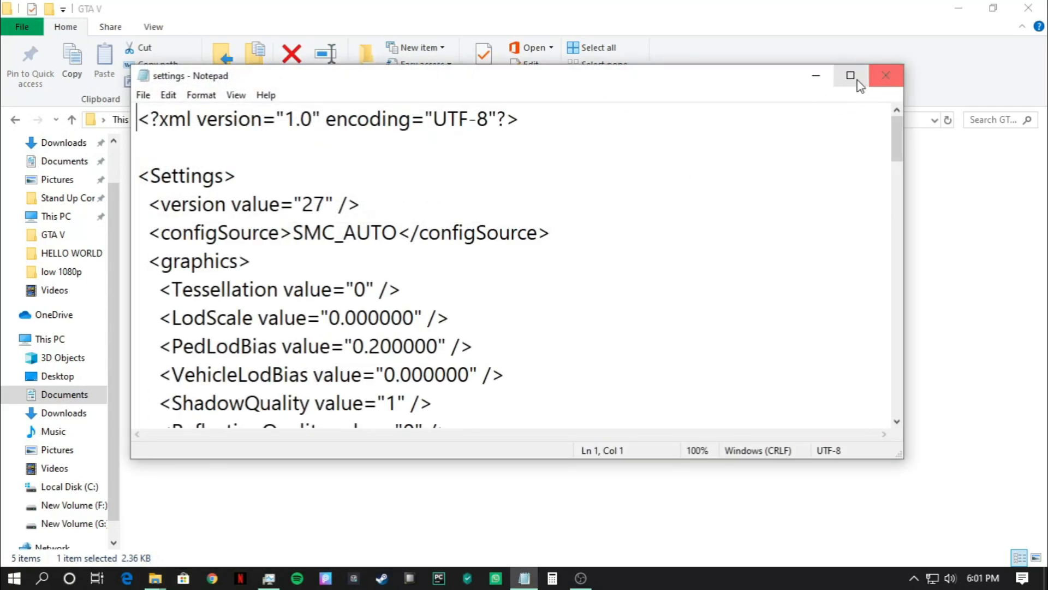
Maximize Notepad and change the ShadowQuality, SSAO and AnisotropicFiltering values to 0
left_click(851, 75)
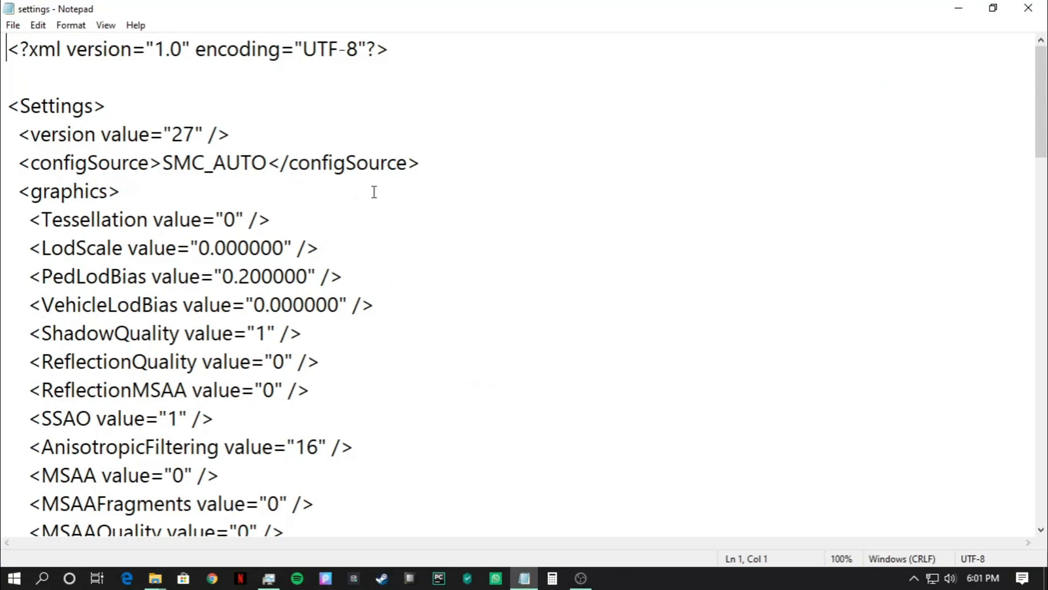
mouse_move(285, 180)
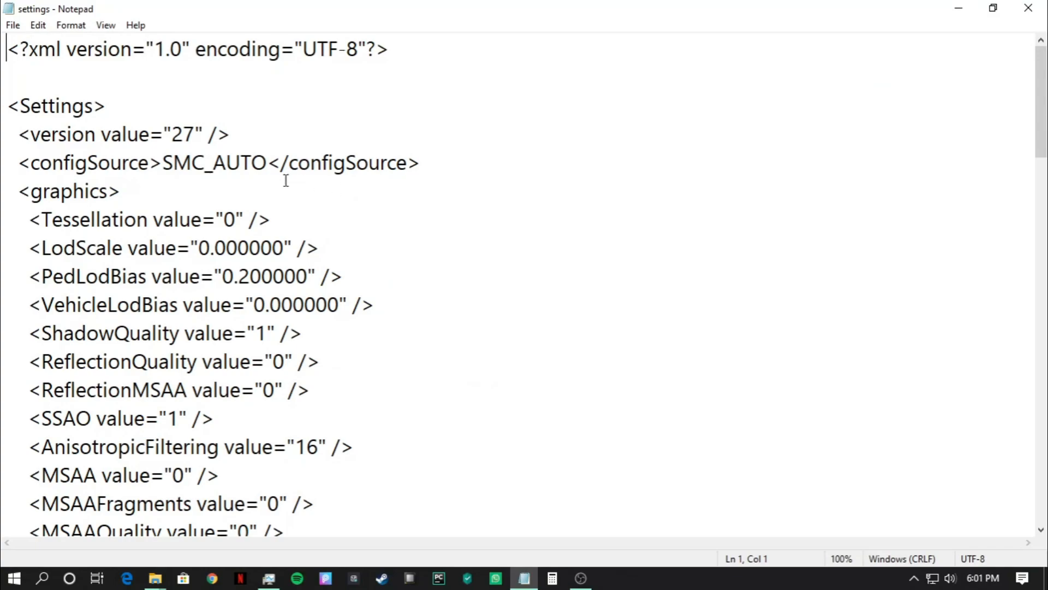
mouse_move(539, 236)
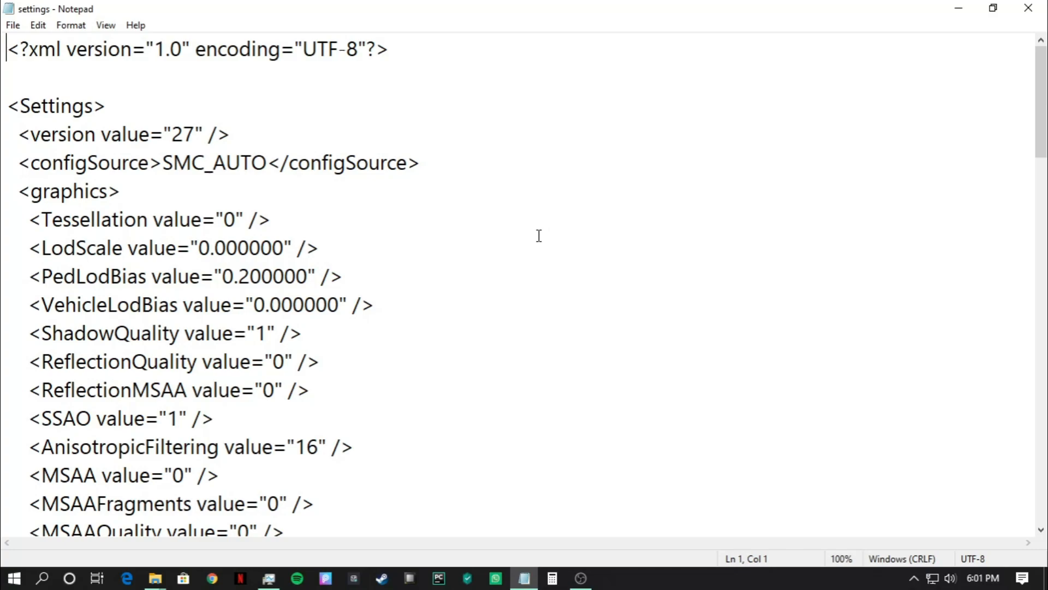
mouse_move(267, 328)
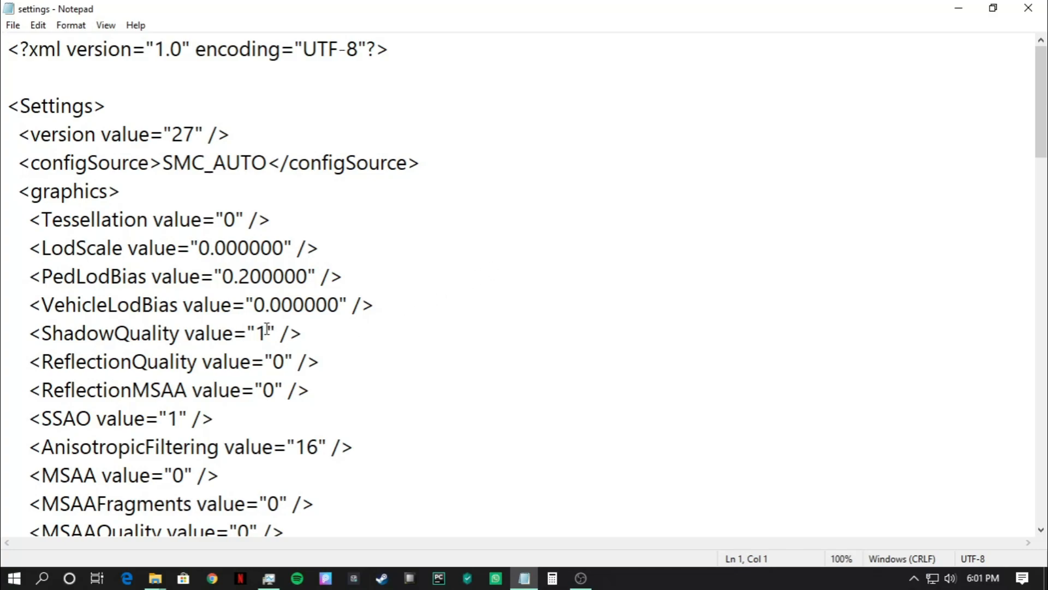
type("0")
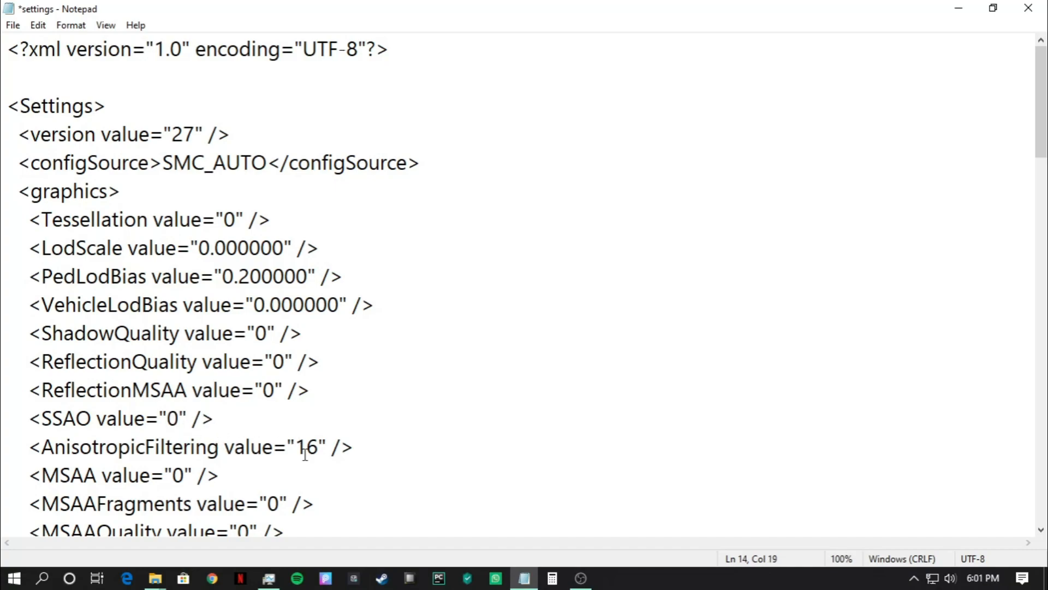
type("0")
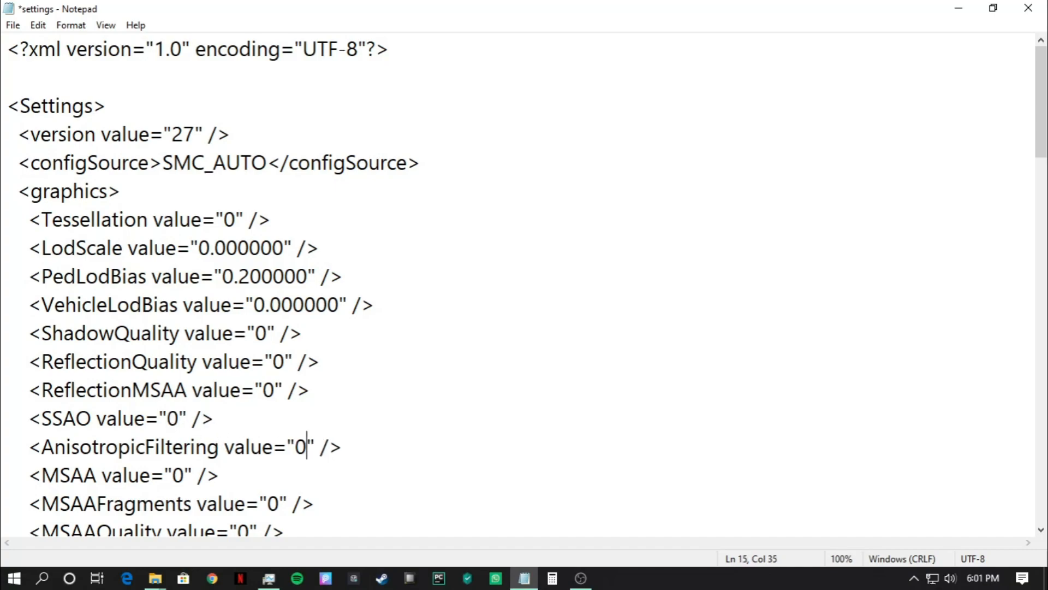
scroll("down", 3)
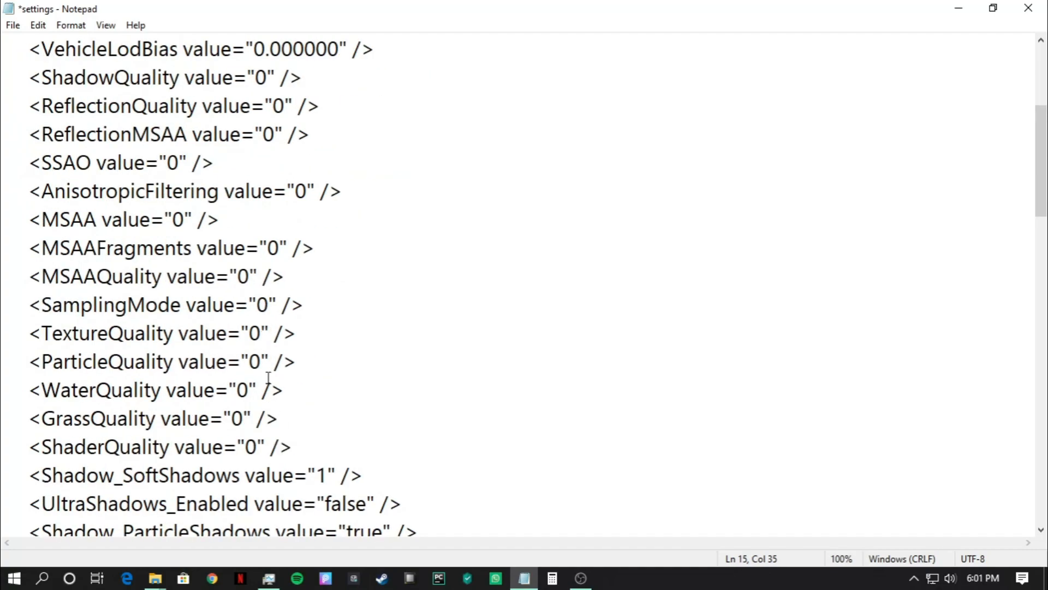
Set SoftShadows to 0, Shadow_Distance to 0.500000, and ParticleShadows, MipBlur, FogVolumes to false
left_click(326, 475)
type("0")
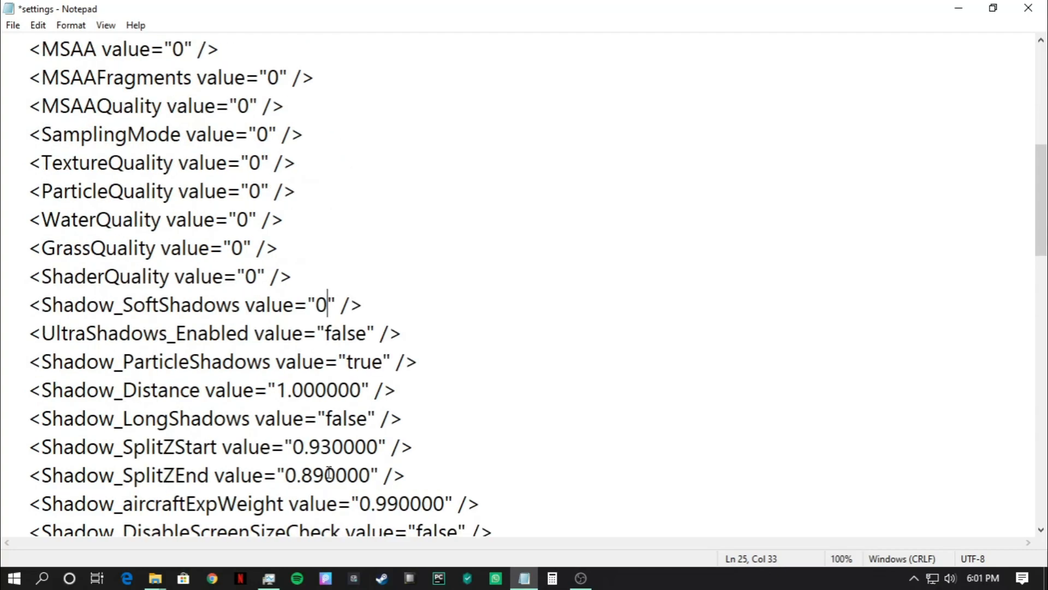
left_click(381, 362)
type("f")
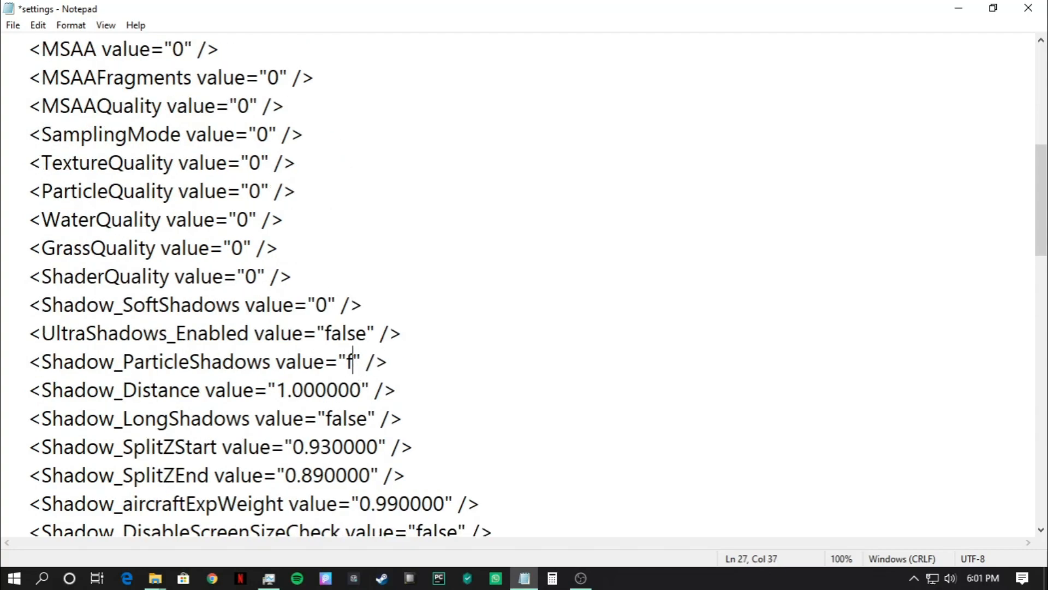
type("alse")
left_click(213, 390)
type("0")
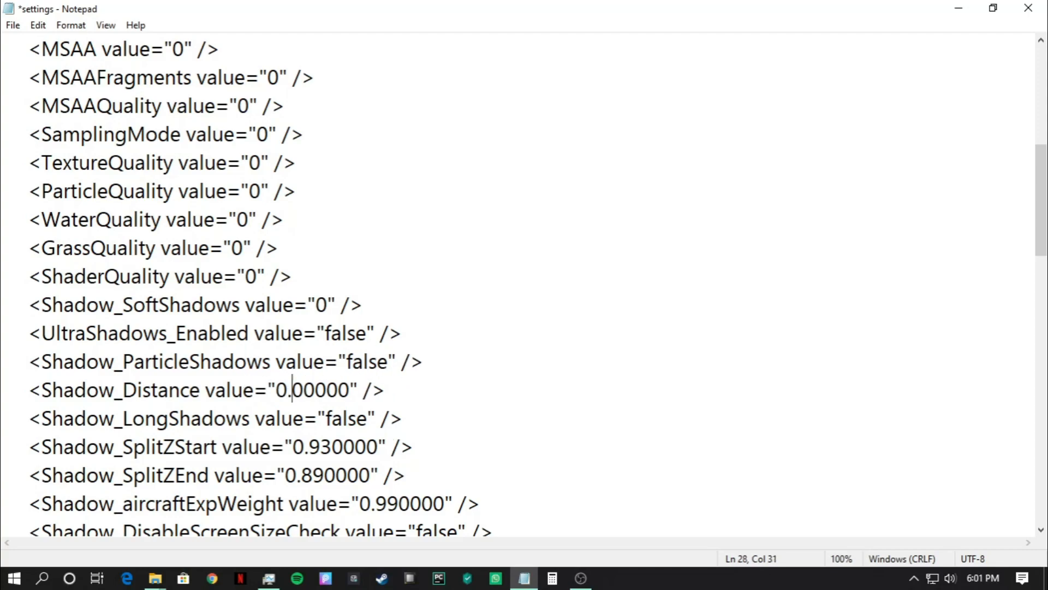
type("5")
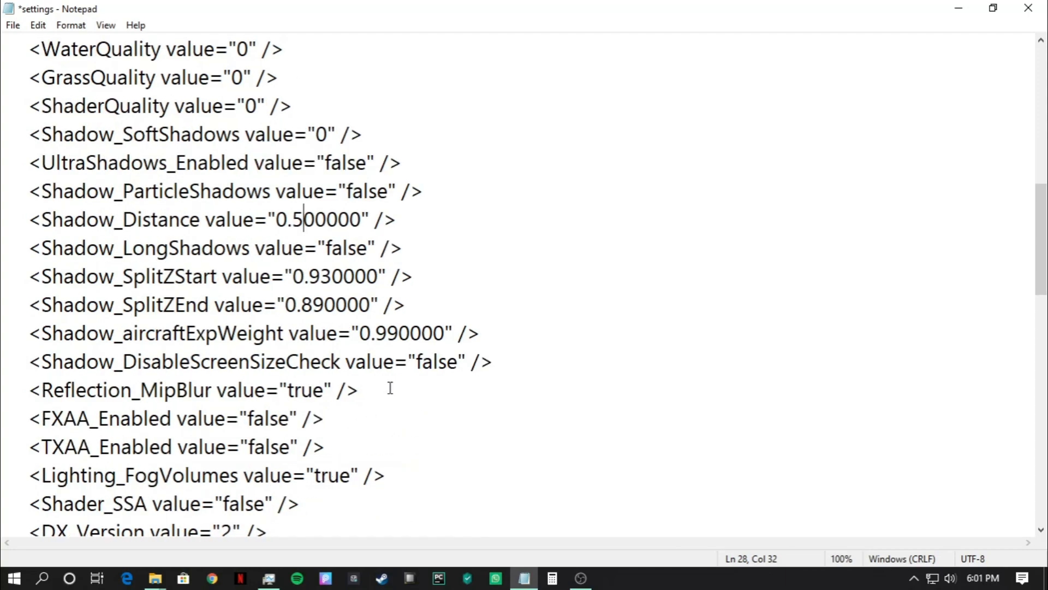
double_click(304, 390)
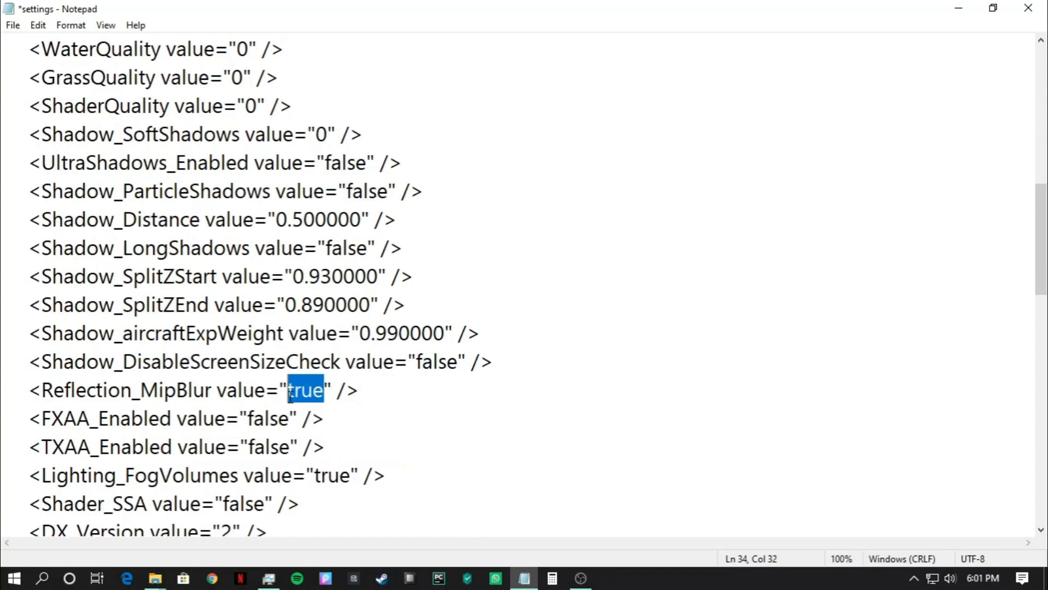
type("fa")
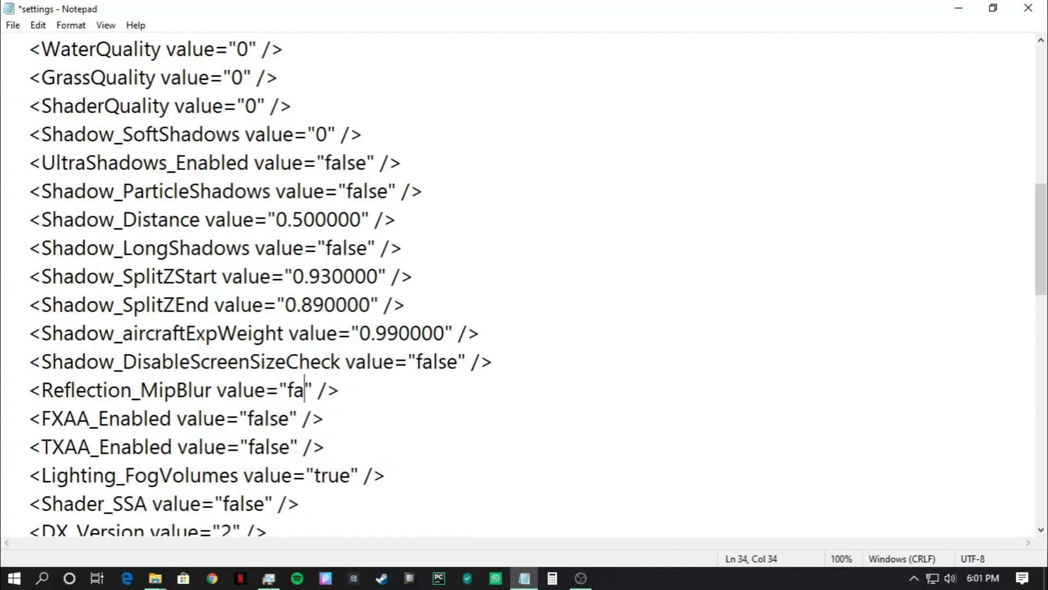
type("lse")
left_click(207, 476)
type("f")
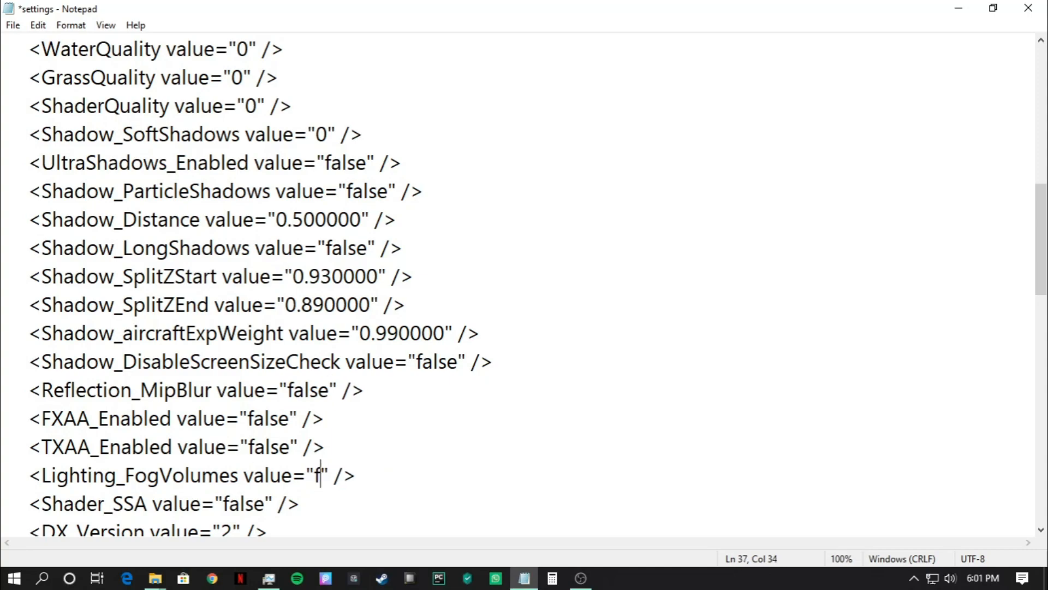
type("alse")
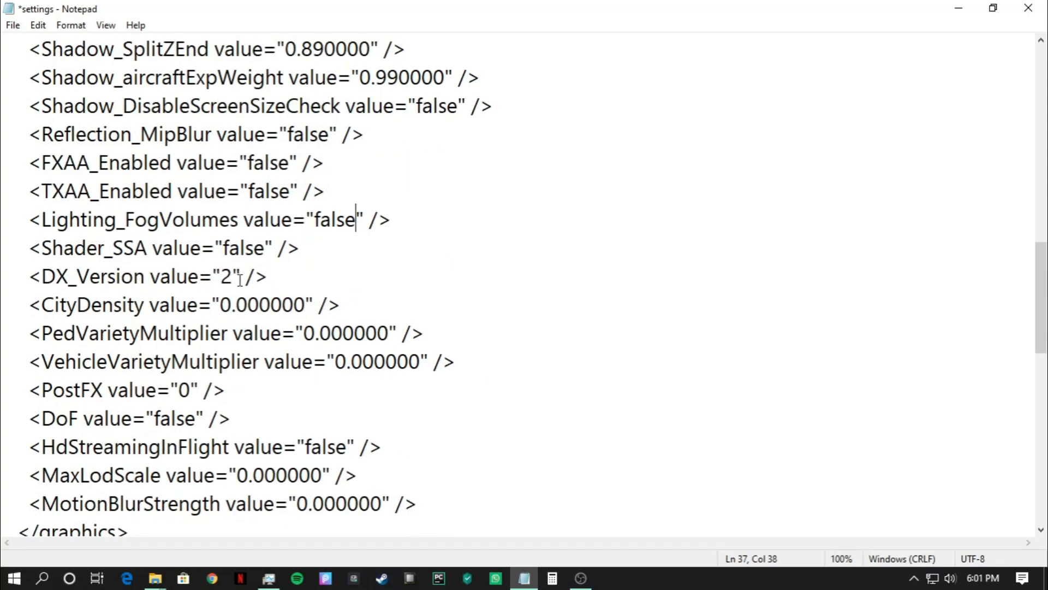
Scroll through the remaining settings to the end and save the file with File › Save
scroll("down", 3)
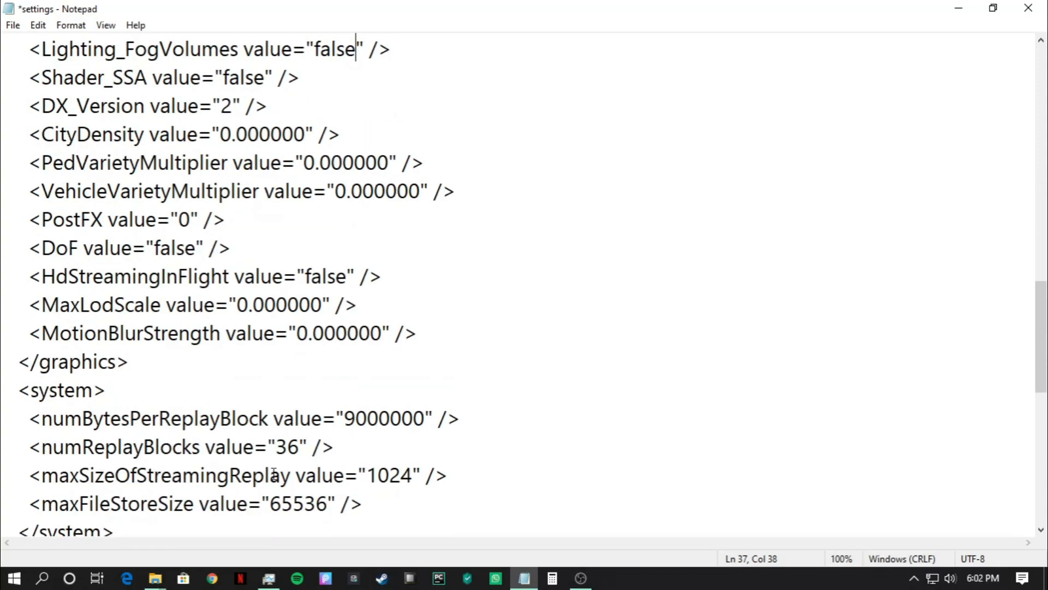
scroll("down", 3)
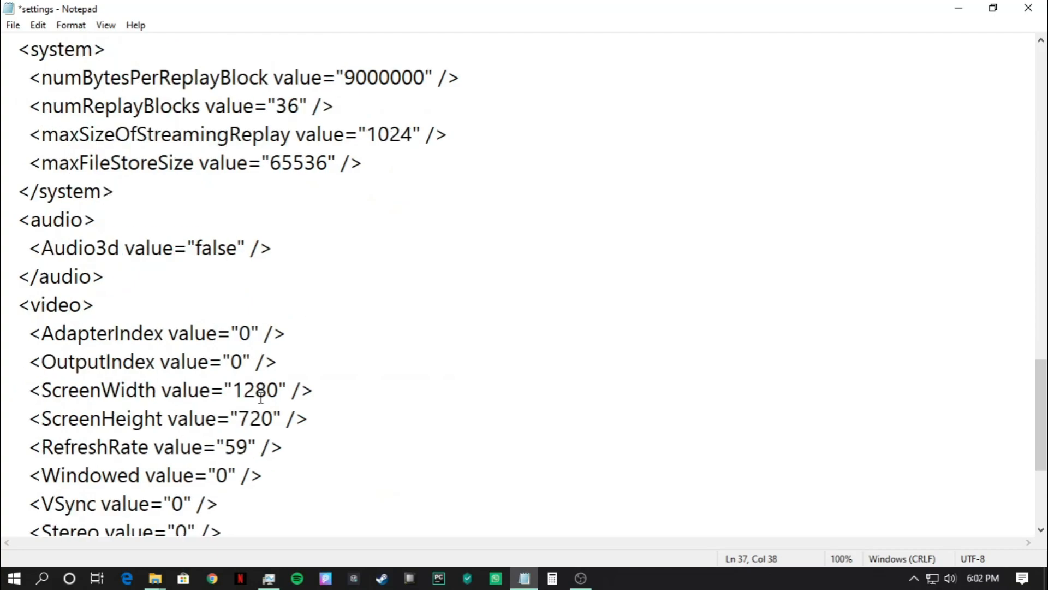
scroll("down", 3)
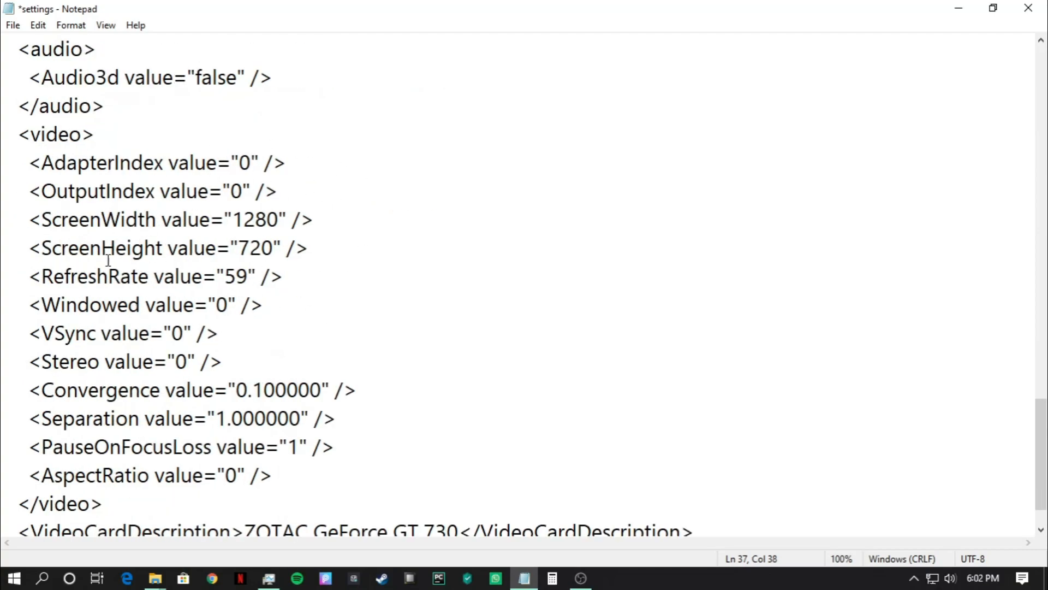
mouse_move(262, 283)
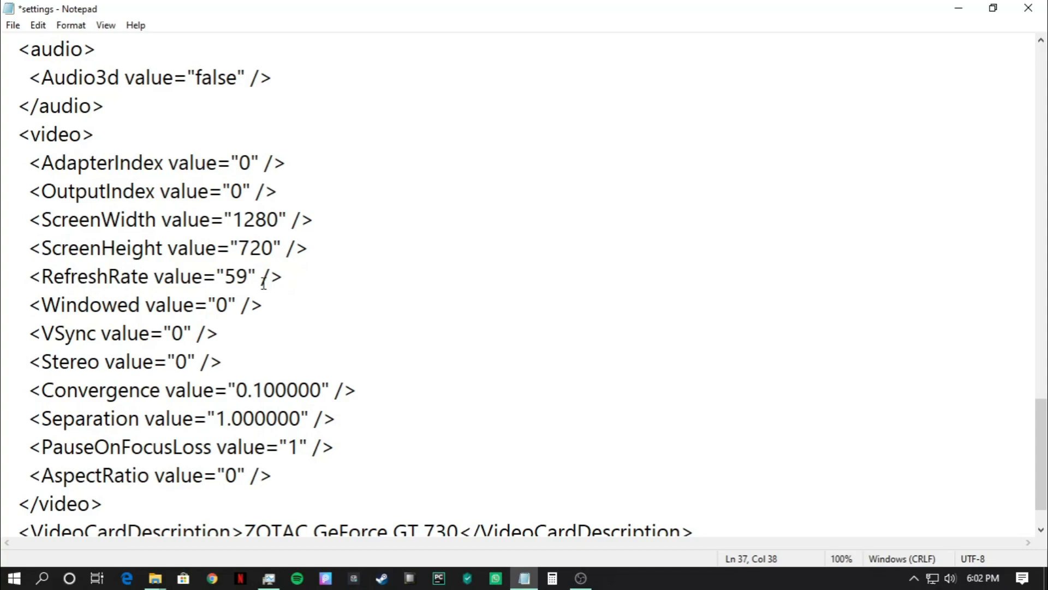
scroll("down", 3)
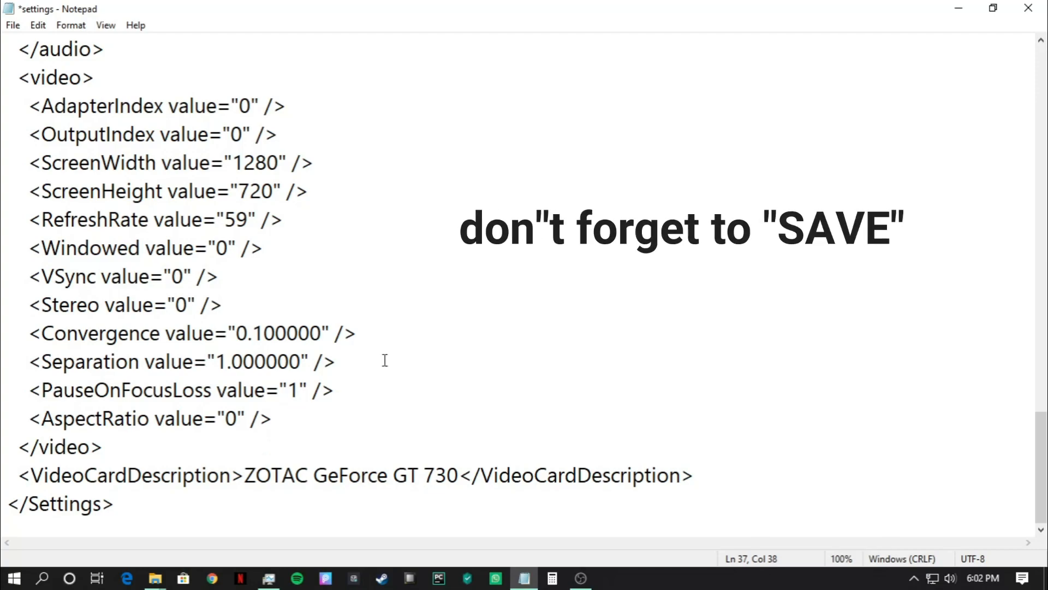
left_click(12, 25)
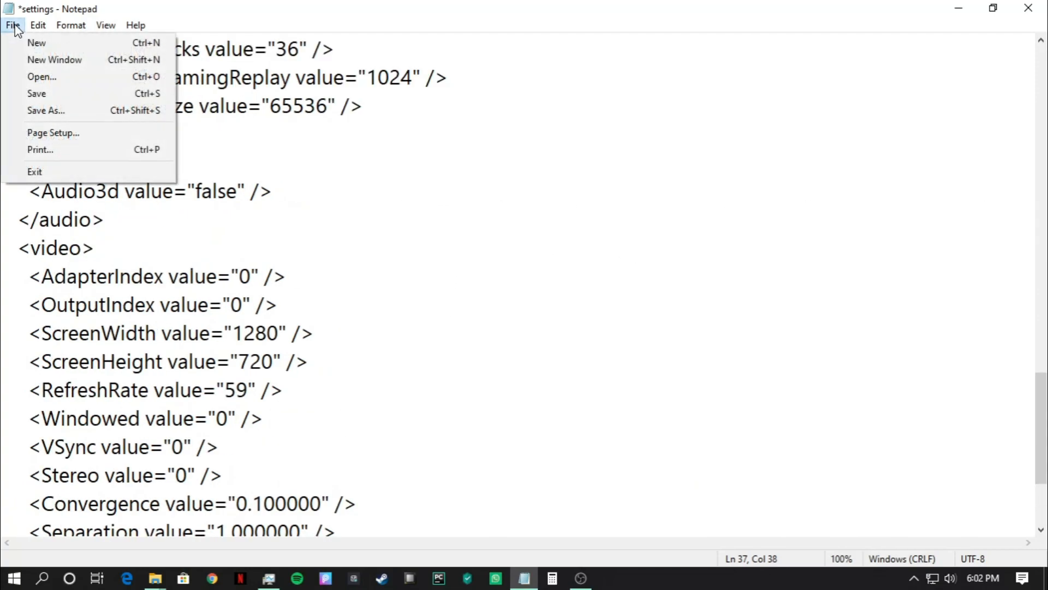
left_click(36, 93)
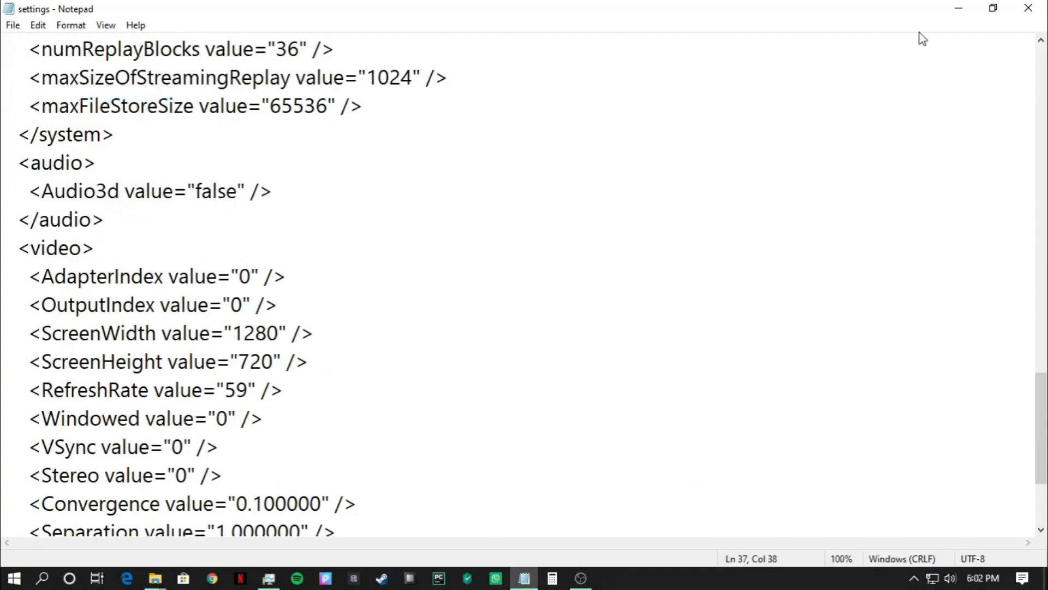